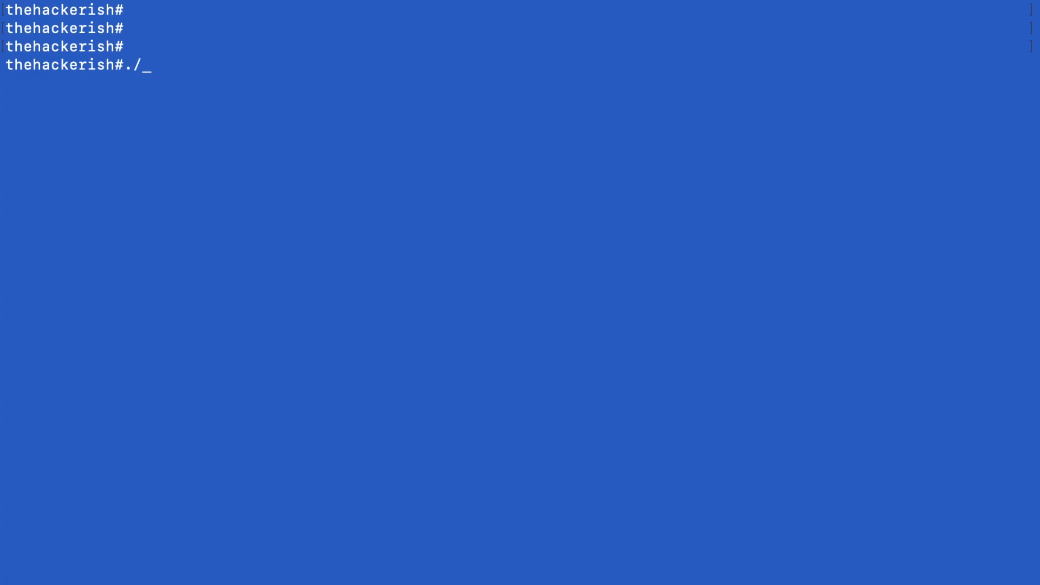
Enter 'become-a-better-hacker' at the ./ prompt on the title slide.
type("become-a-better-hacker")
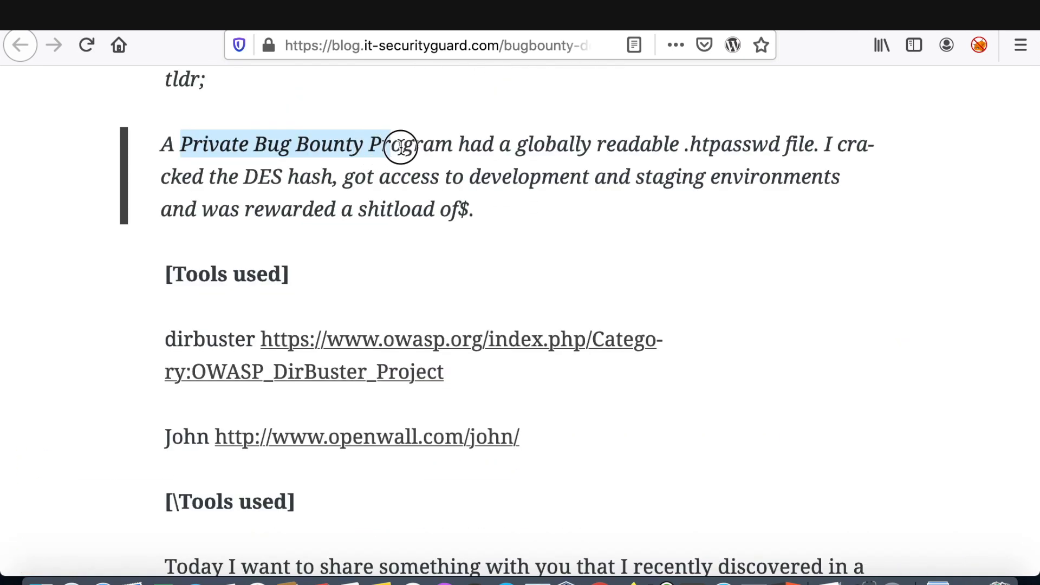
Scroll the it-securityguard post past the .htpasswd screenshot to the john cracking output.
scroll("down", 3)
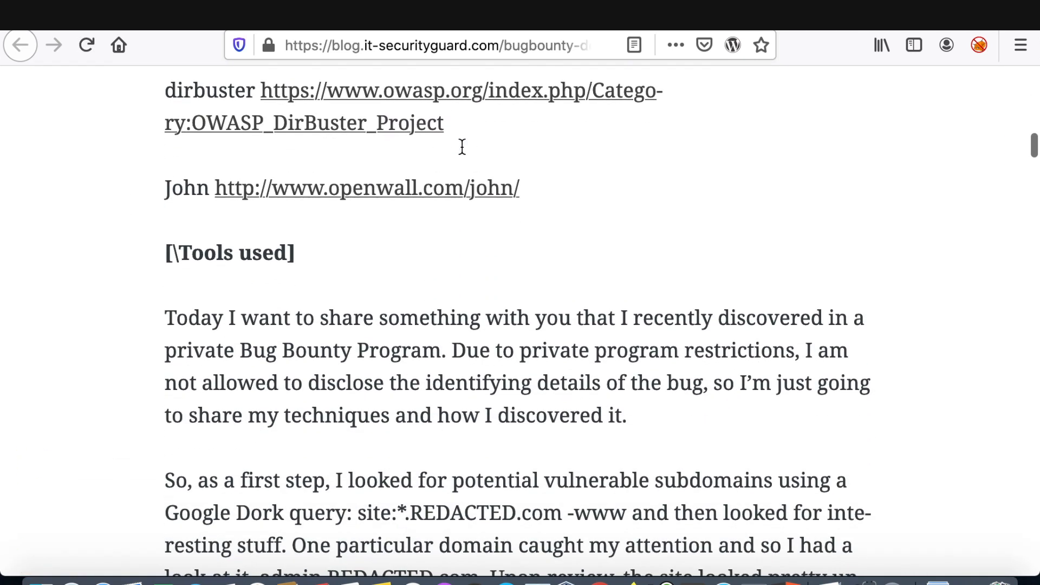
scroll("down", 3)
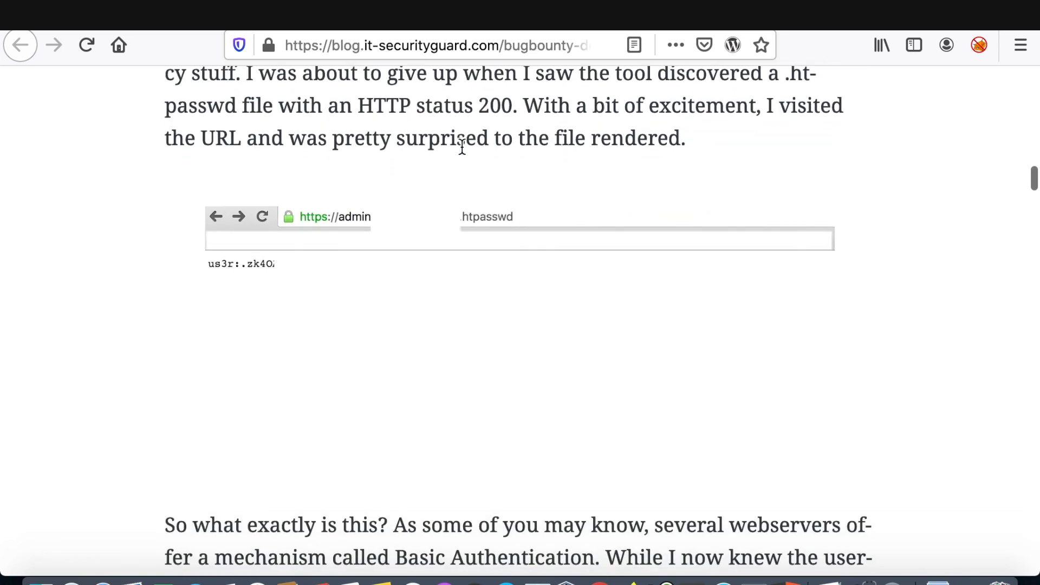
scroll("down", 3)
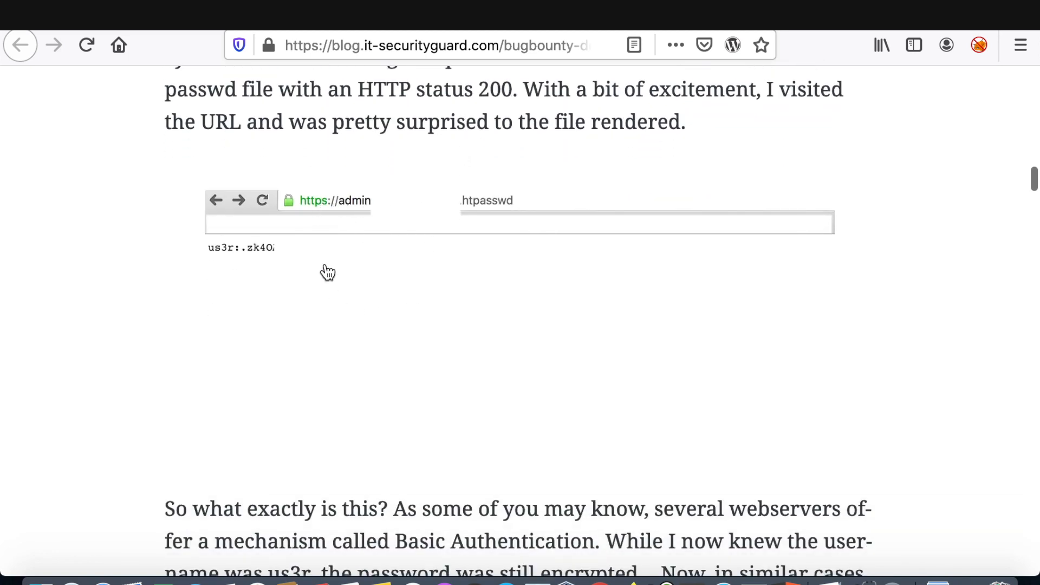
mouse_move(240, 271)
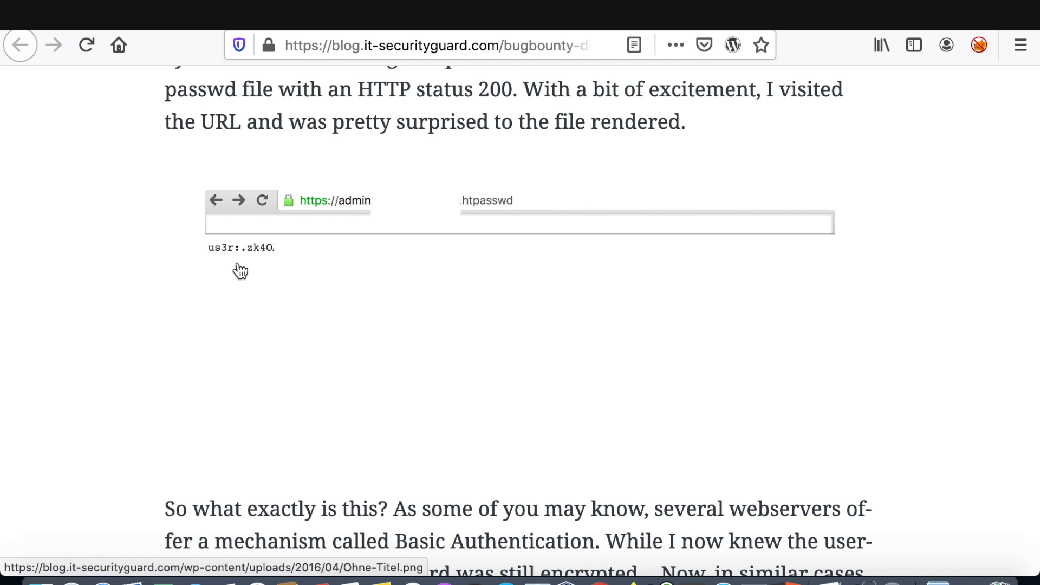
mouse_move(494, 221)
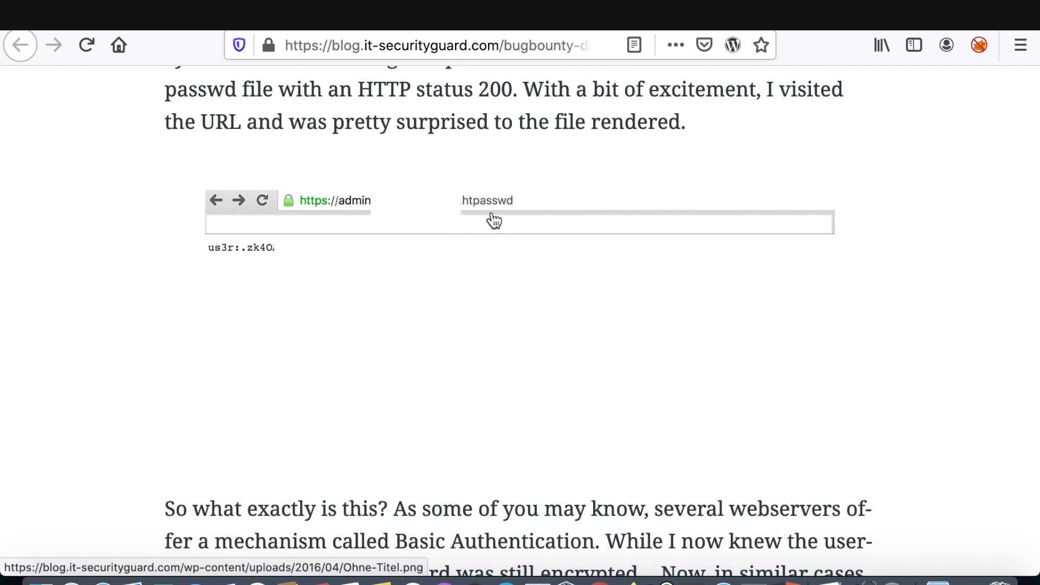
mouse_move(355, 338)
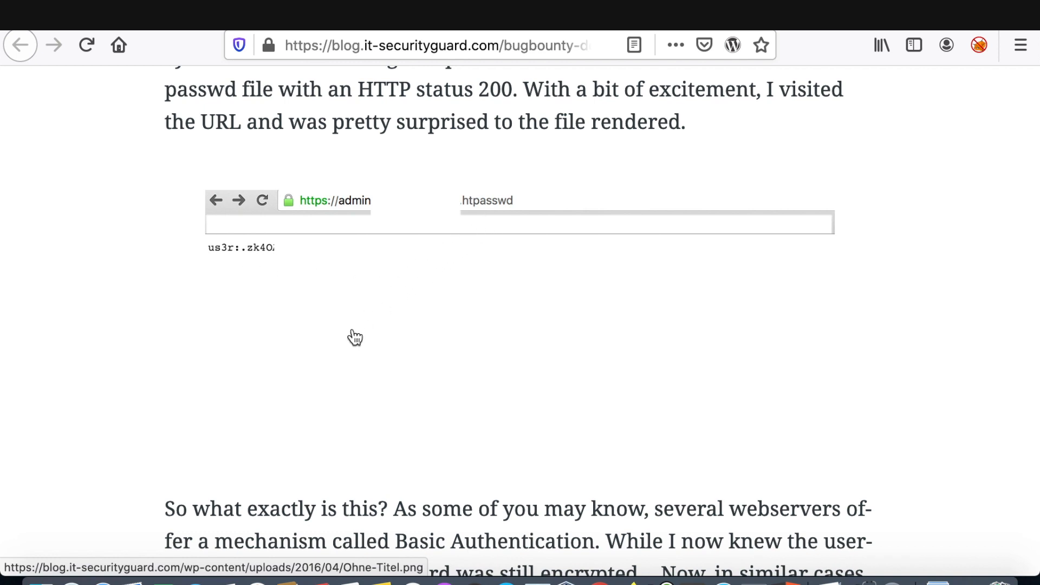
scroll("down", 3)
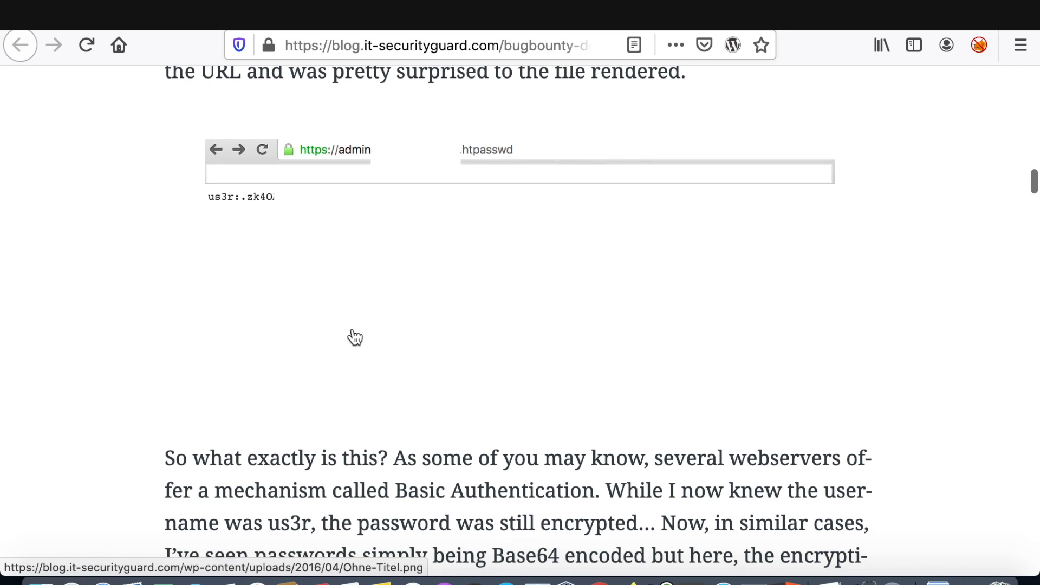
scroll("down", 3)
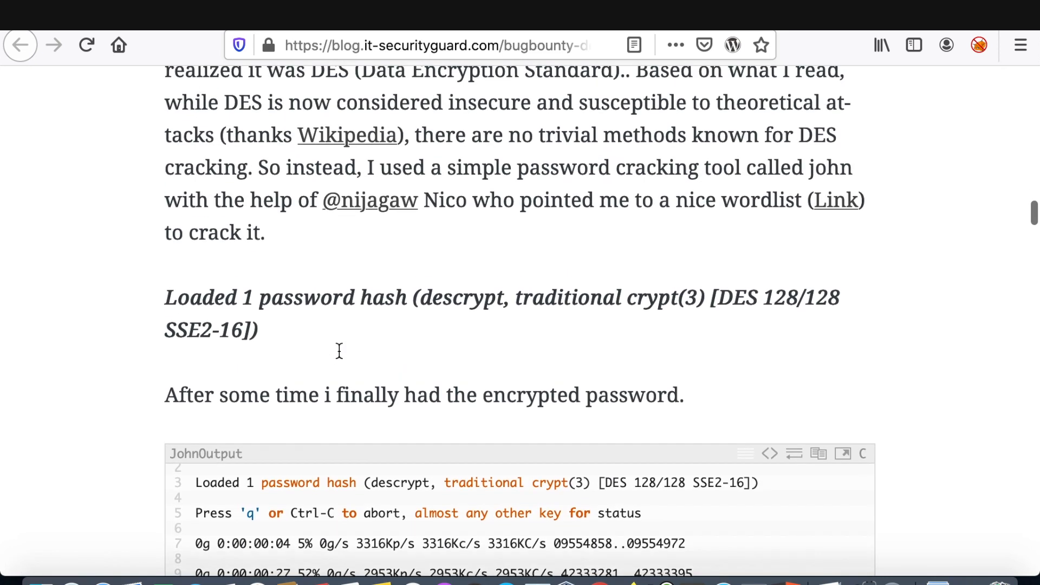
scroll("up", 3)
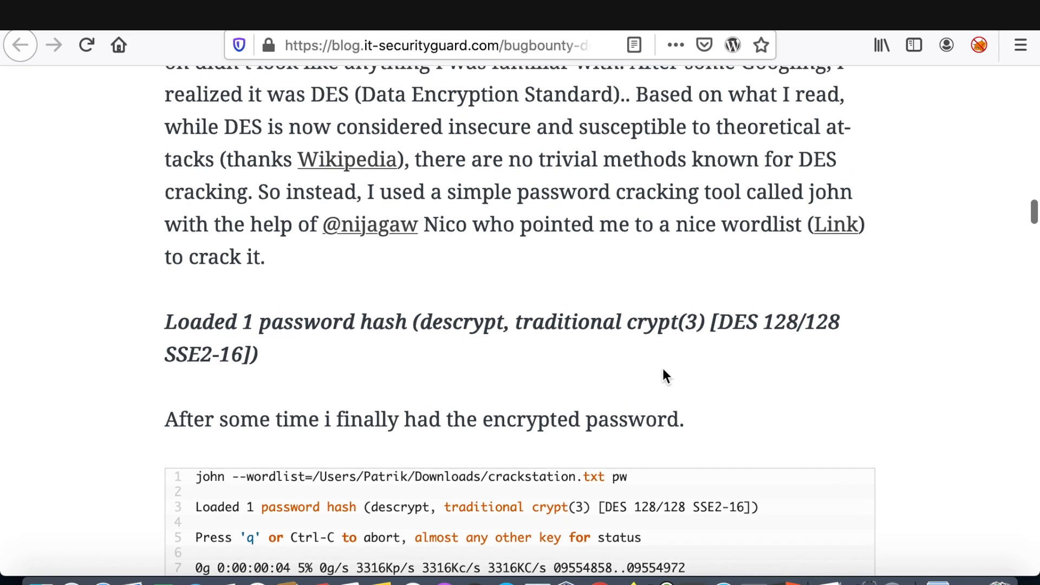
mouse_move(509, 376)
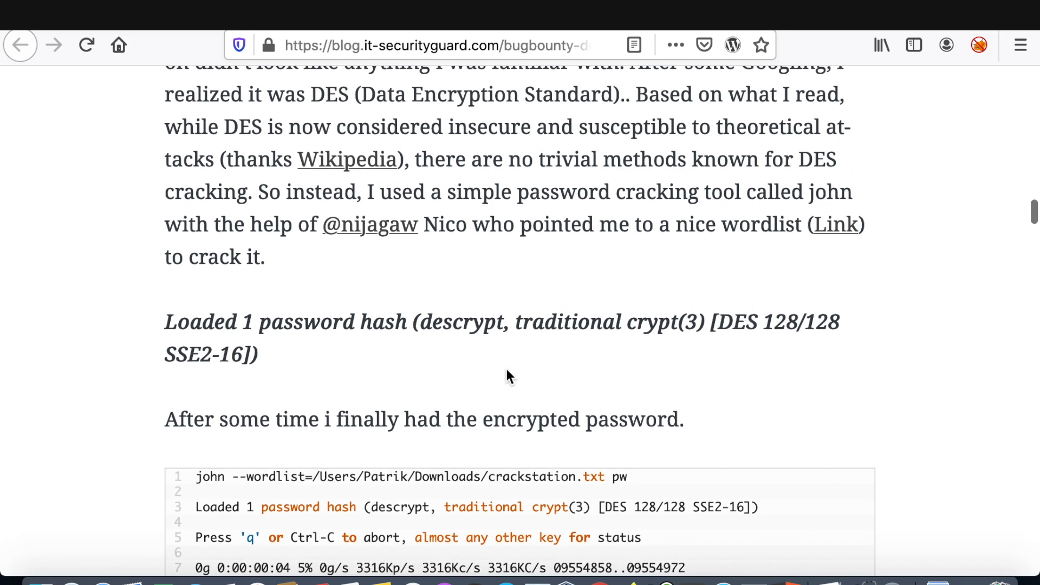
scroll("down", 3)
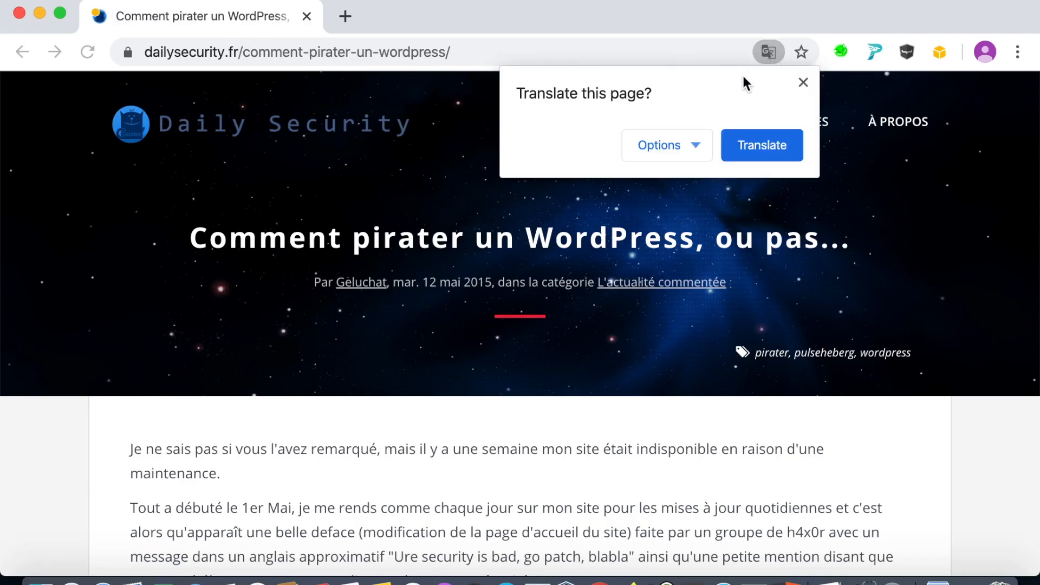
Translate the dailysecurity.fr article to English and read down to 'Feedback from PulseHeberg'.
left_click(760, 145)
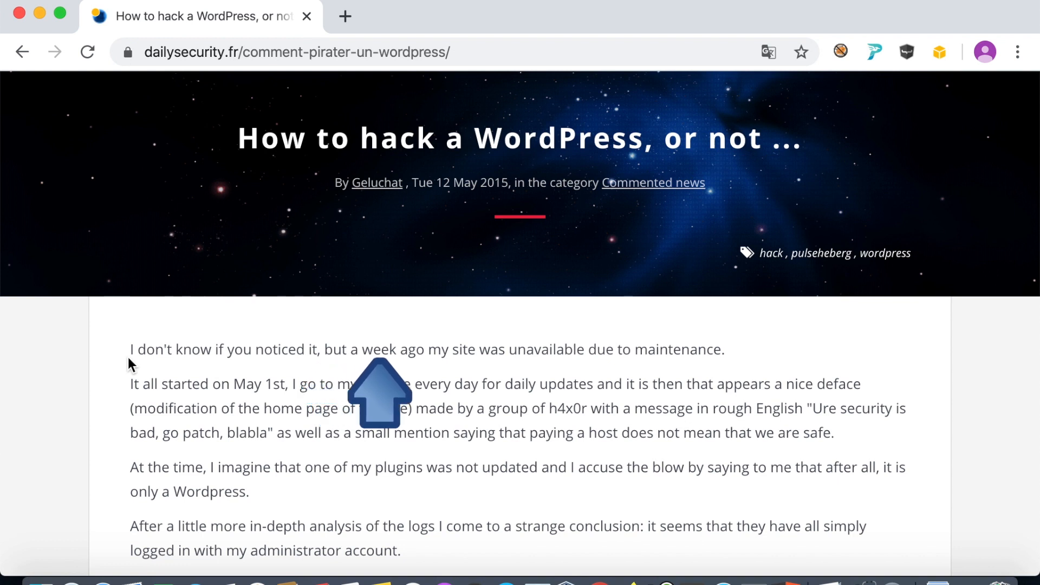
mouse_move(610, 395)
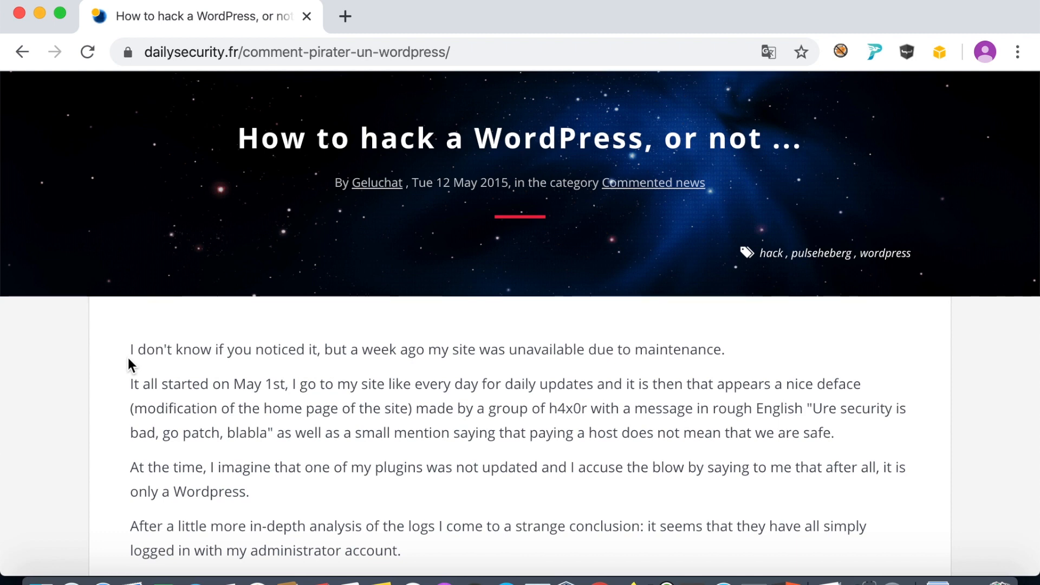
scroll("down", 3)
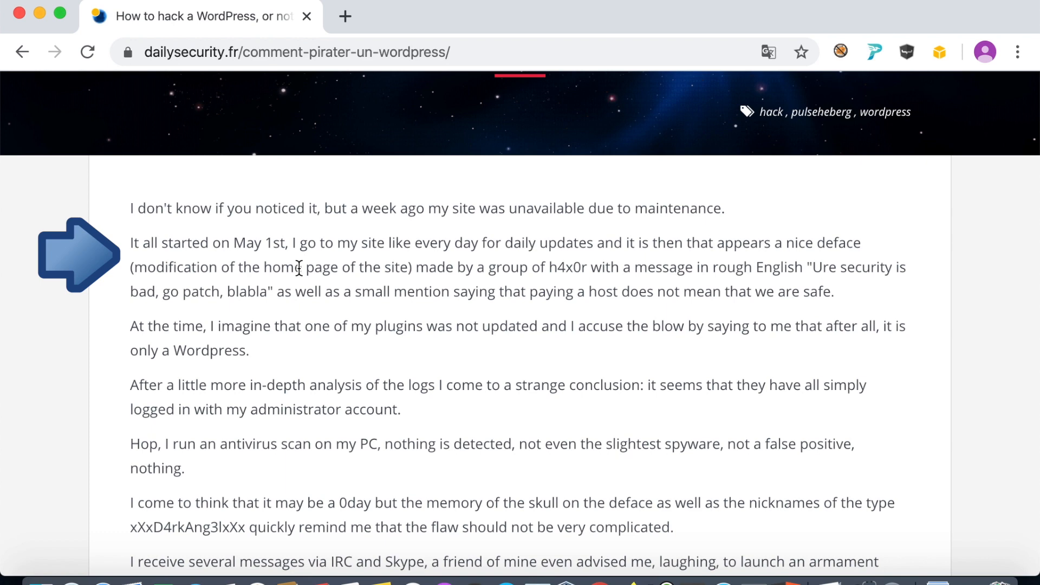
scroll("down", 3)
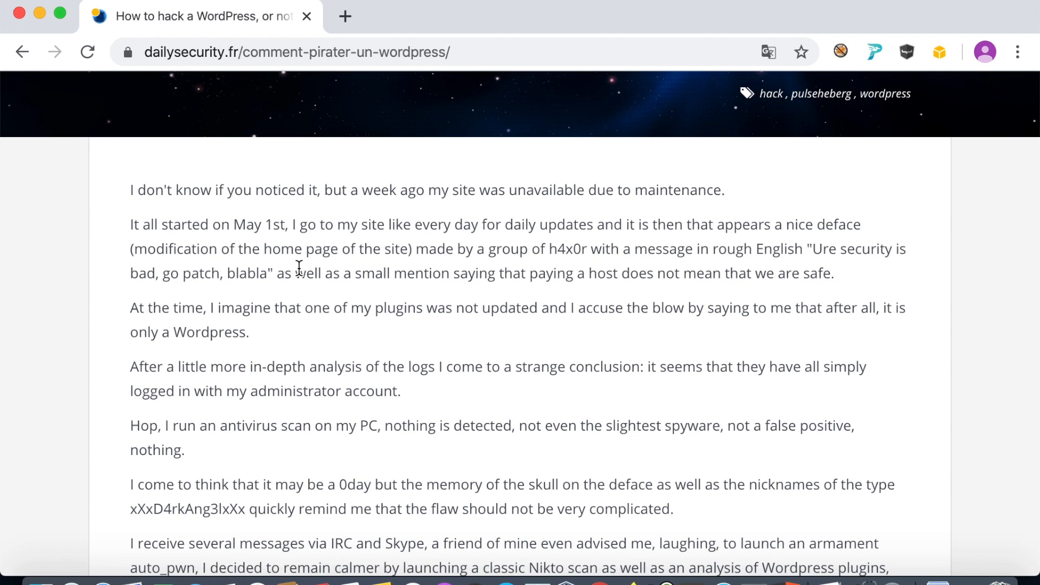
mouse_move(198, 277)
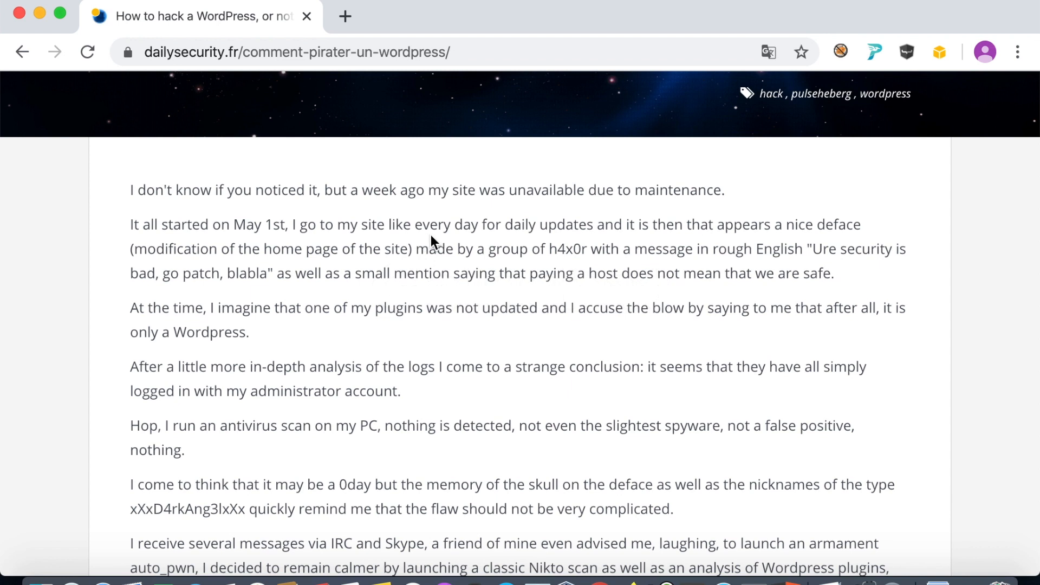
mouse_move(541, 239)
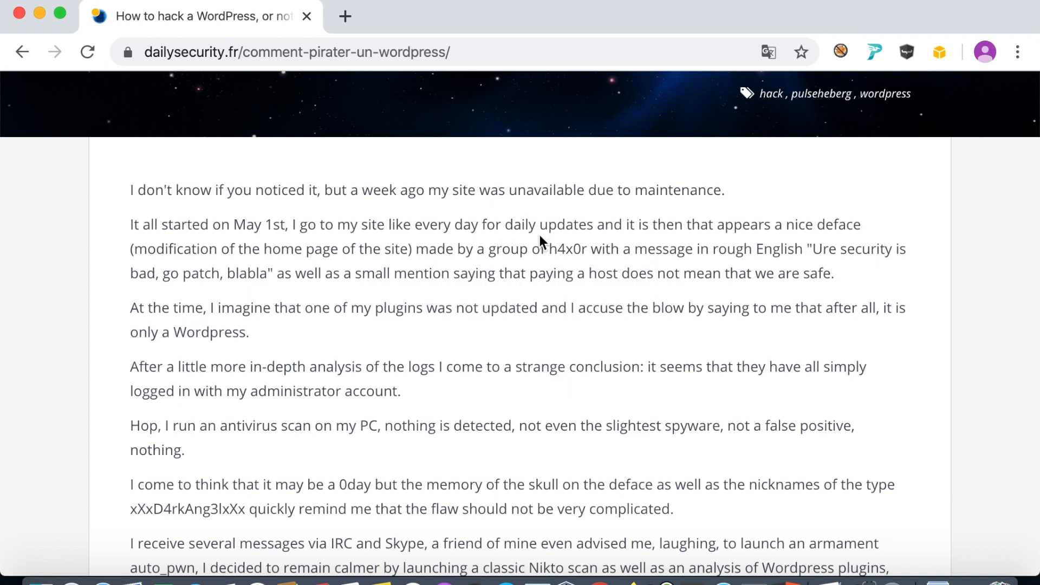
mouse_move(656, 240)
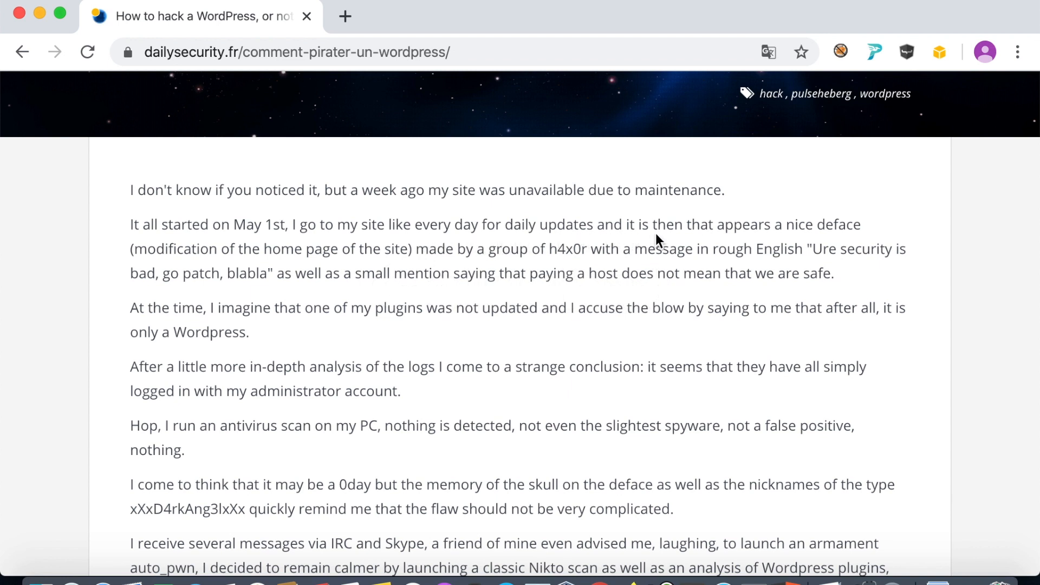
mouse_move(402, 290)
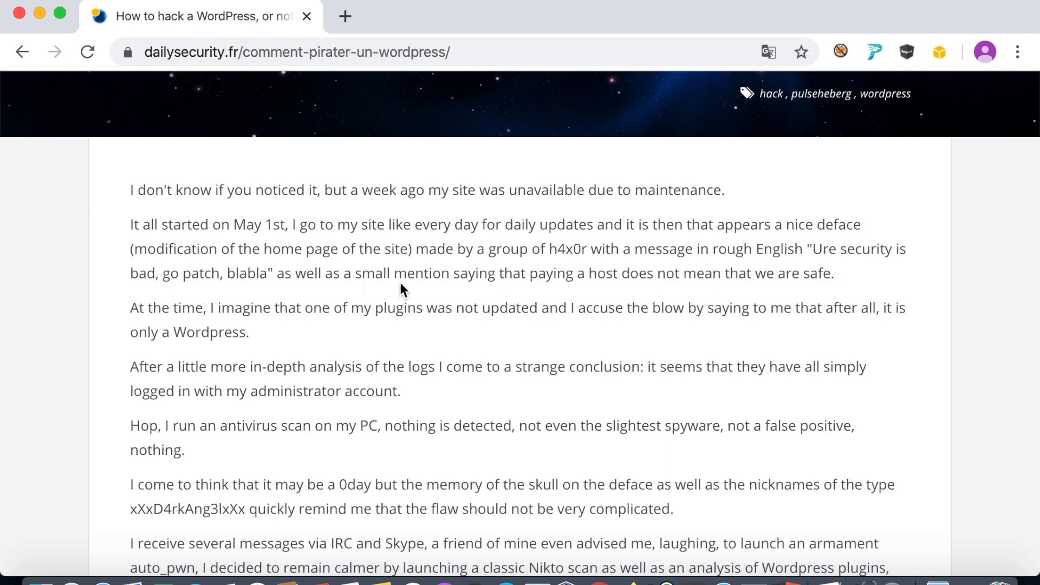
mouse_move(538, 257)
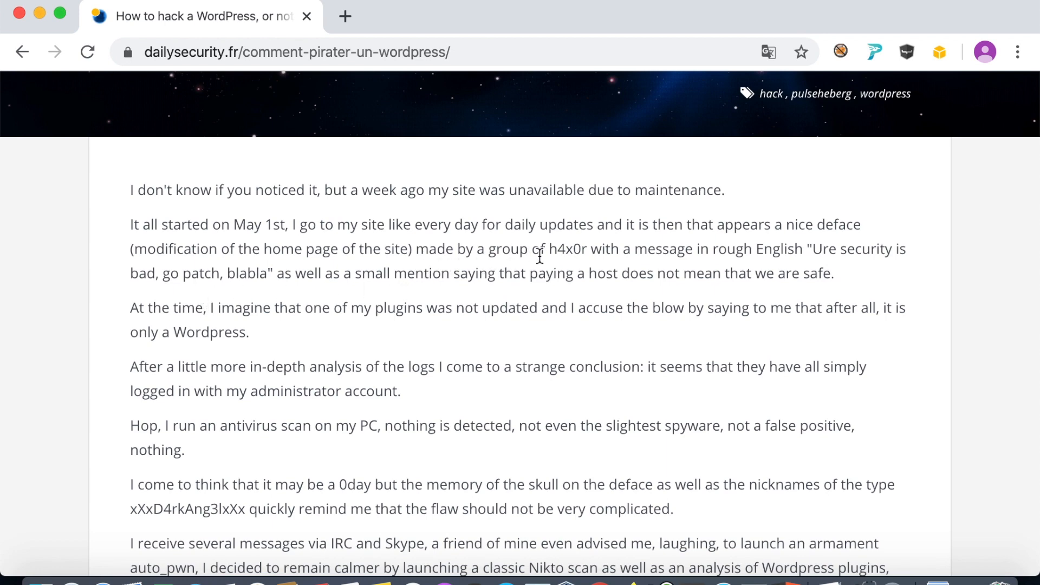
scroll("down", 3)
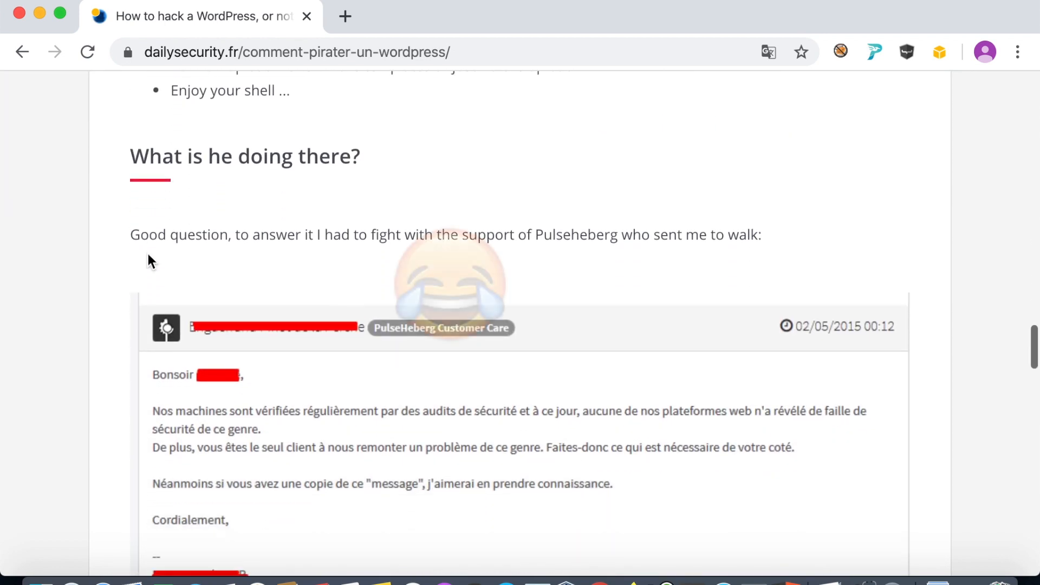
scroll("down", 3)
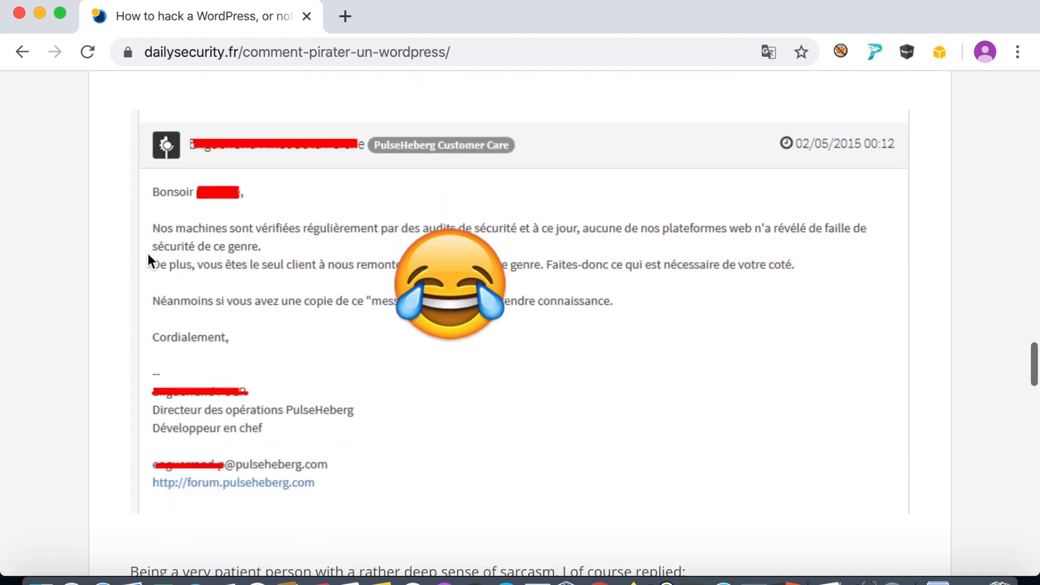
scroll("down", 3)
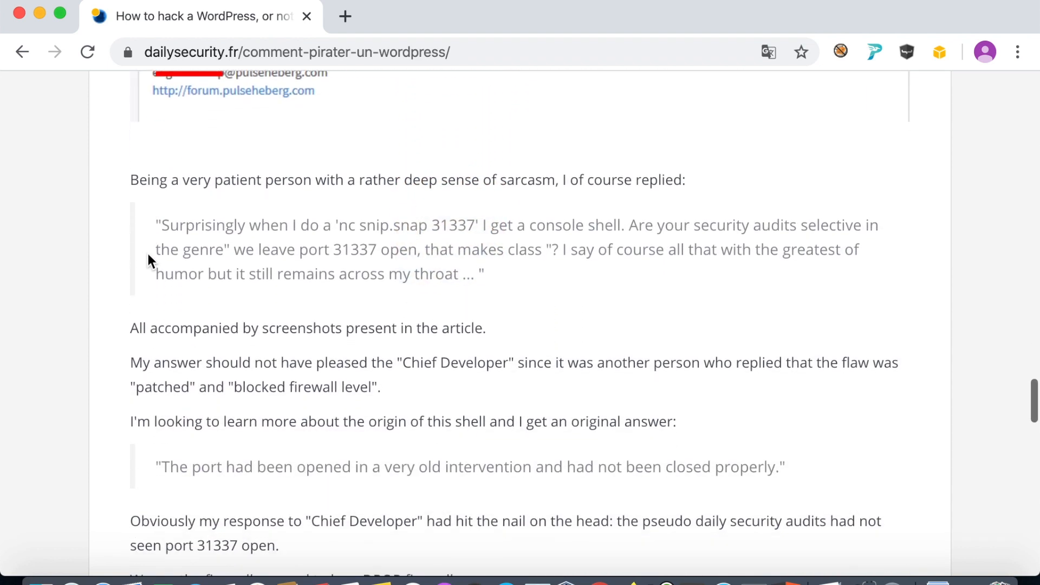
scroll("down", 3)
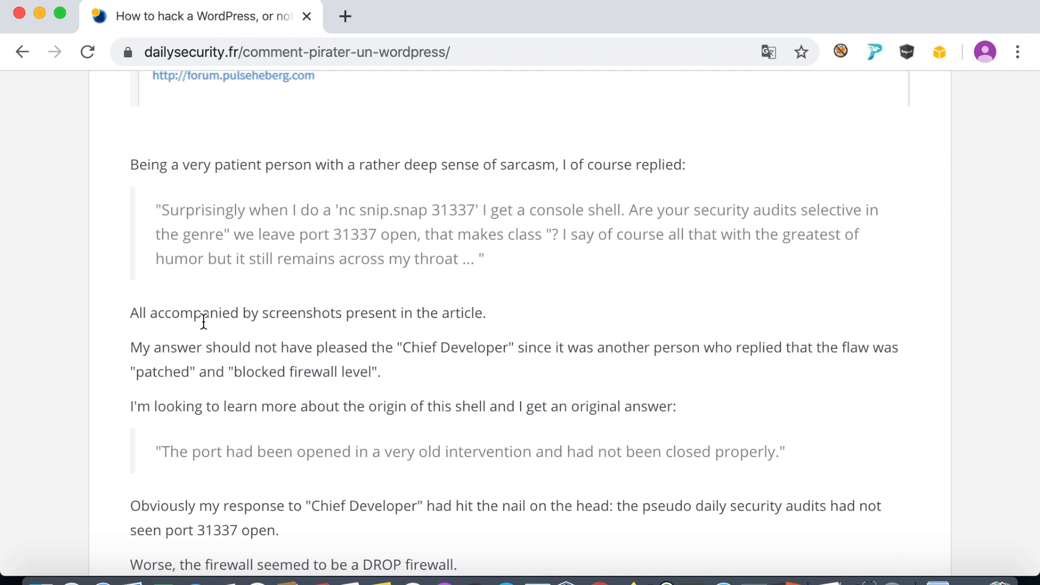
scroll("down", 3)
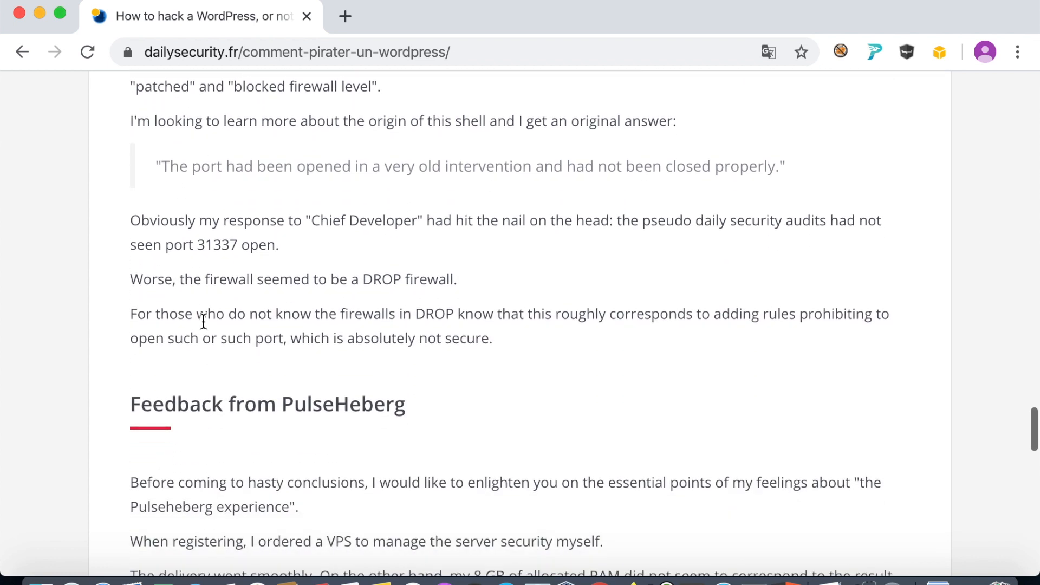
scroll("up", 3)
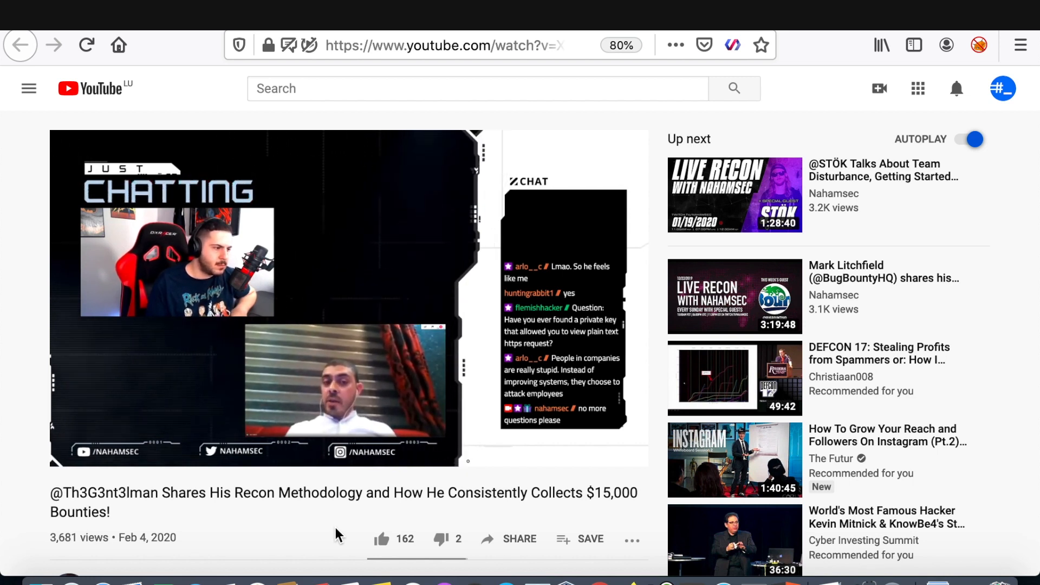
mouse_move(623, 455)
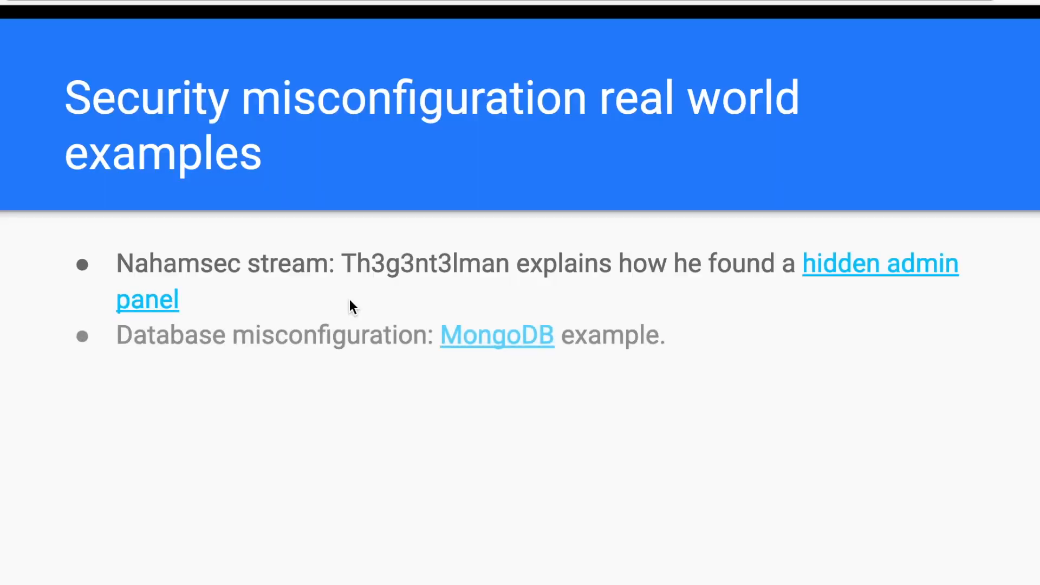
Follow the 'MongoDB' link in the slide's second bullet to the Snyk article.
left_click(496, 335)
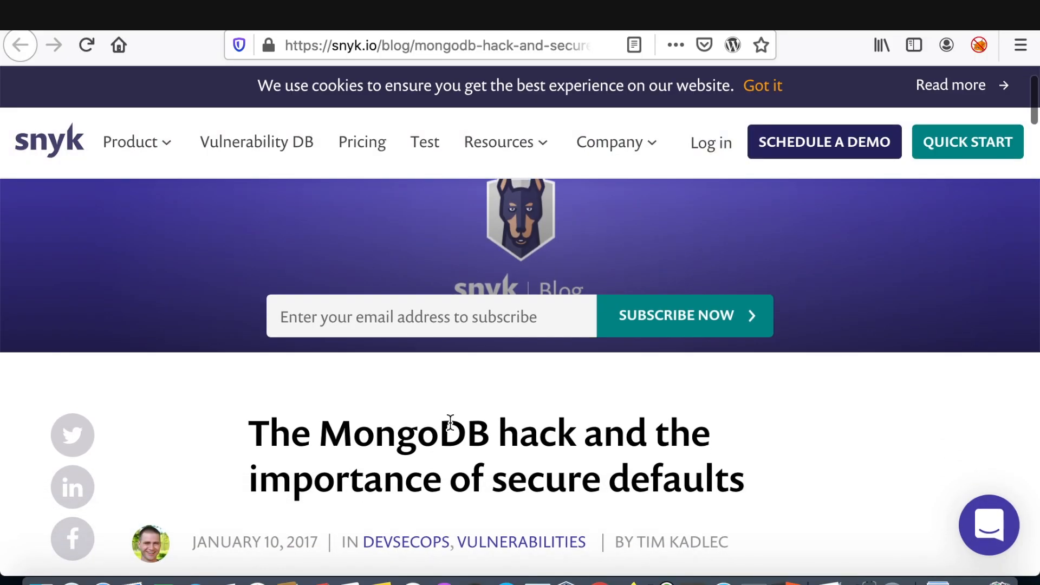
Scroll the Snyk MongoDB post down to the 'Understanding the hack' section.
scroll("down", 3)
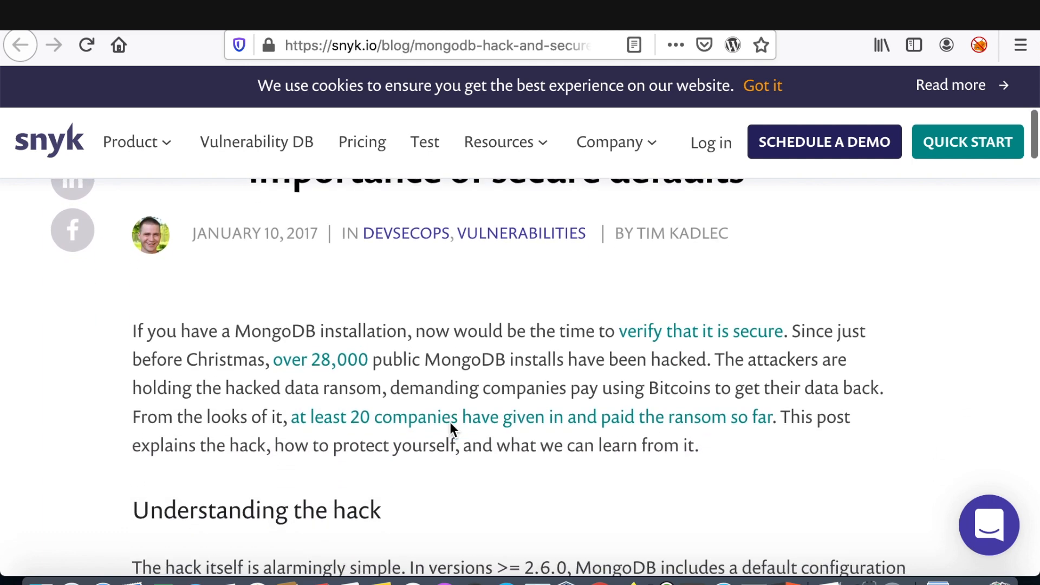
scroll("down", 3)
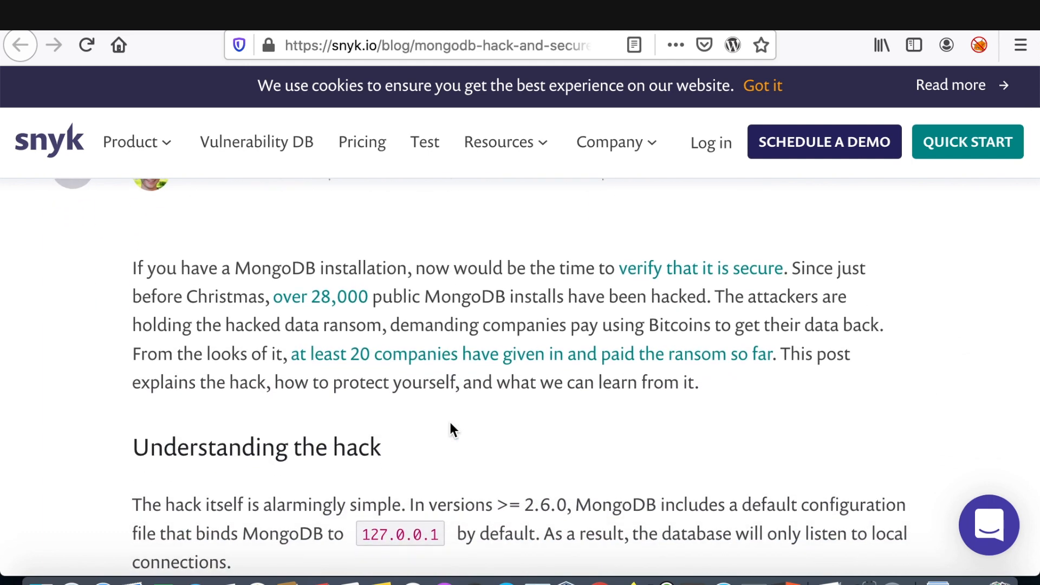
scroll("down", 3)
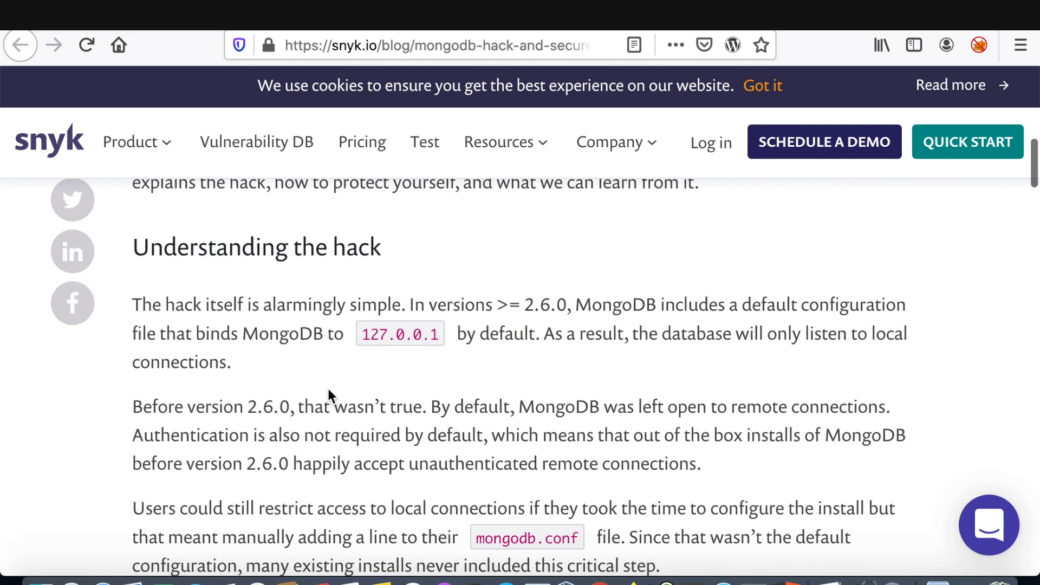
mouse_move(176, 325)
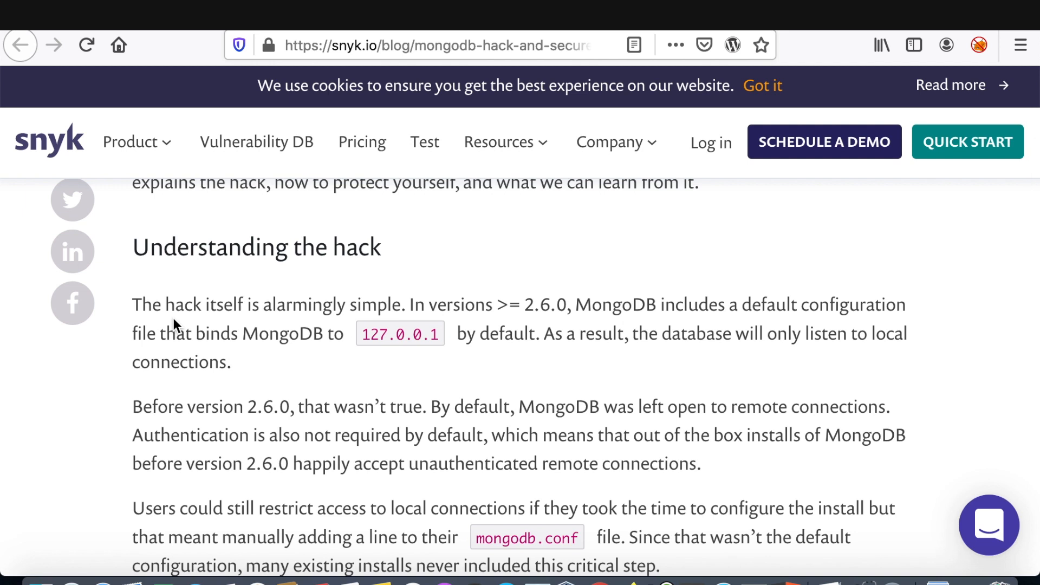
mouse_move(322, 330)
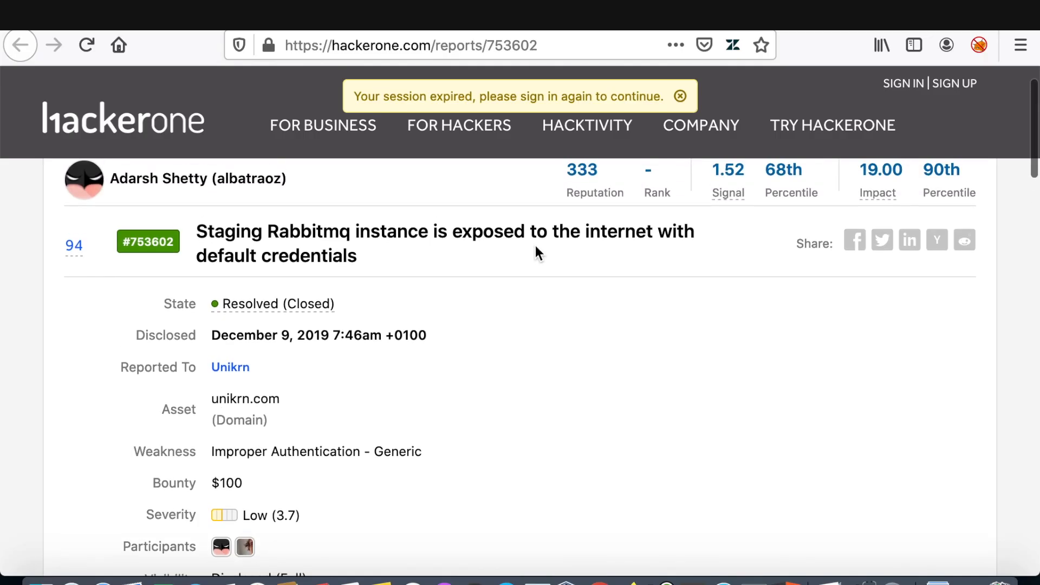
Scroll HackerOne report 753602 down to its Mitigation and Impact headings.
scroll("down", 3)
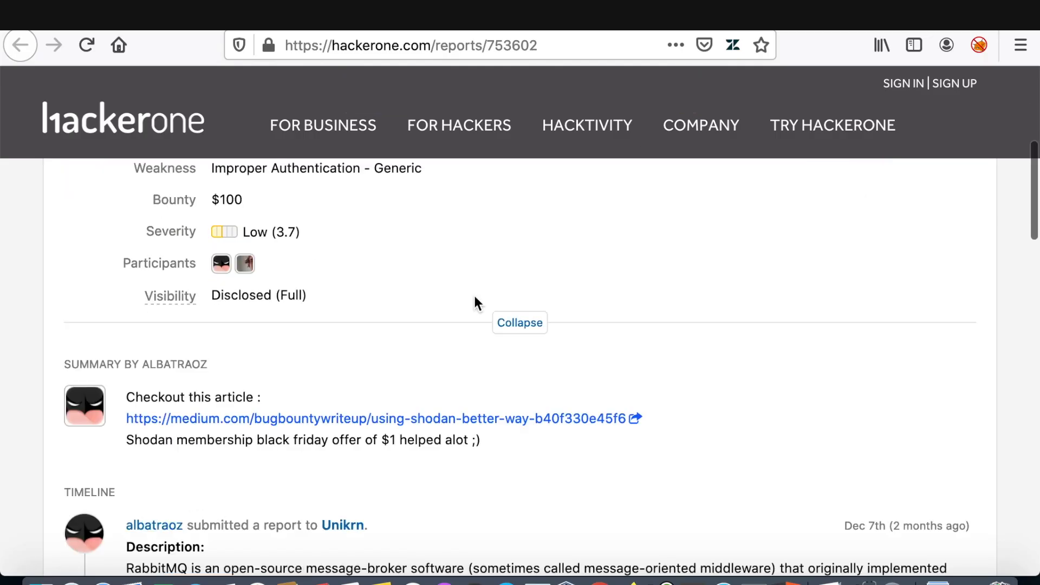
scroll("down", 3)
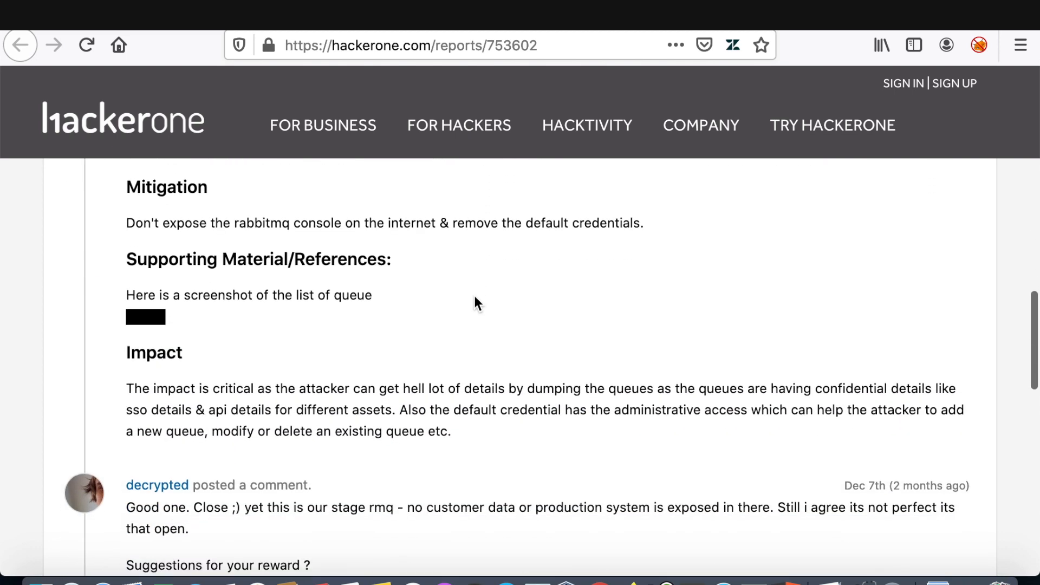
mouse_move(129, 403)
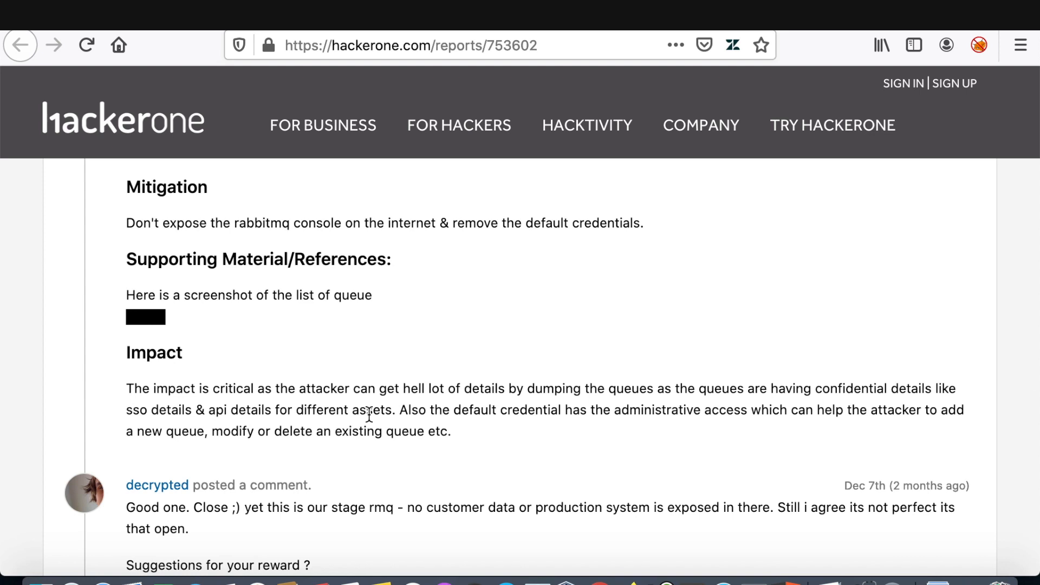
mouse_move(508, 384)
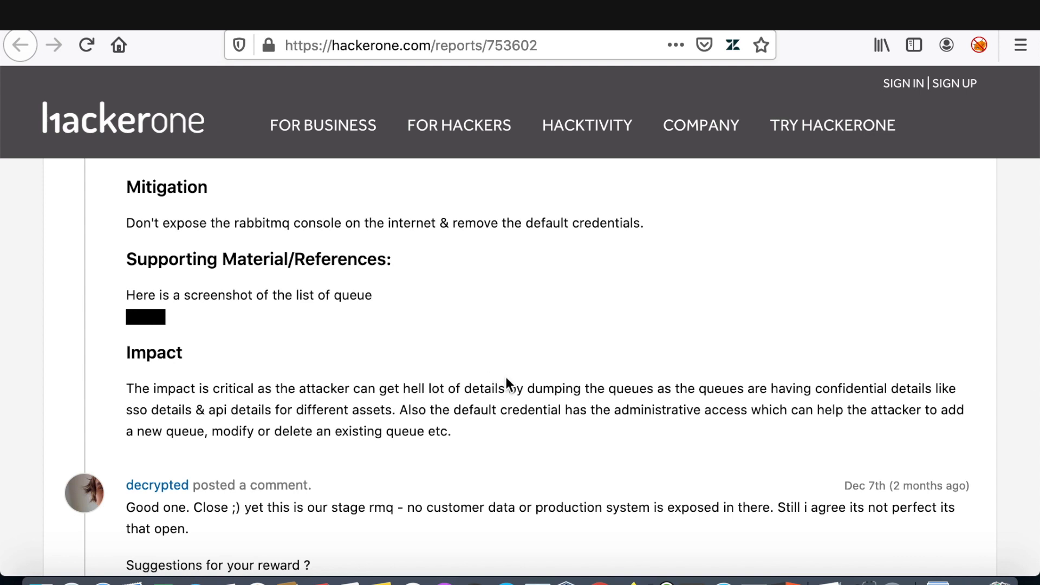